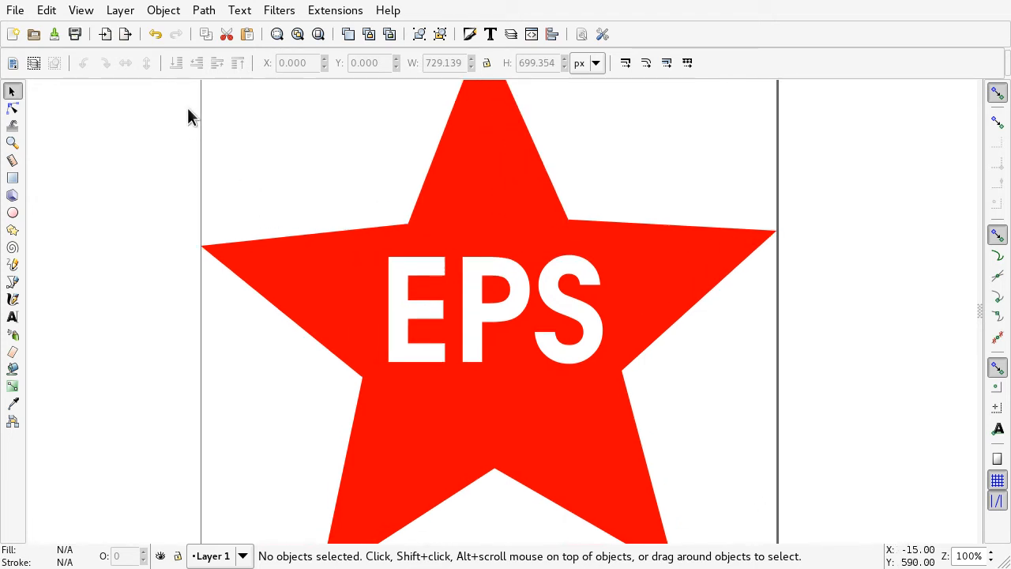
Step: In Save As, choose Encapsulated PostScript (*.eps) and rename the file to star.eps
{"action": "left_click", "coordinate": [14, 9]}
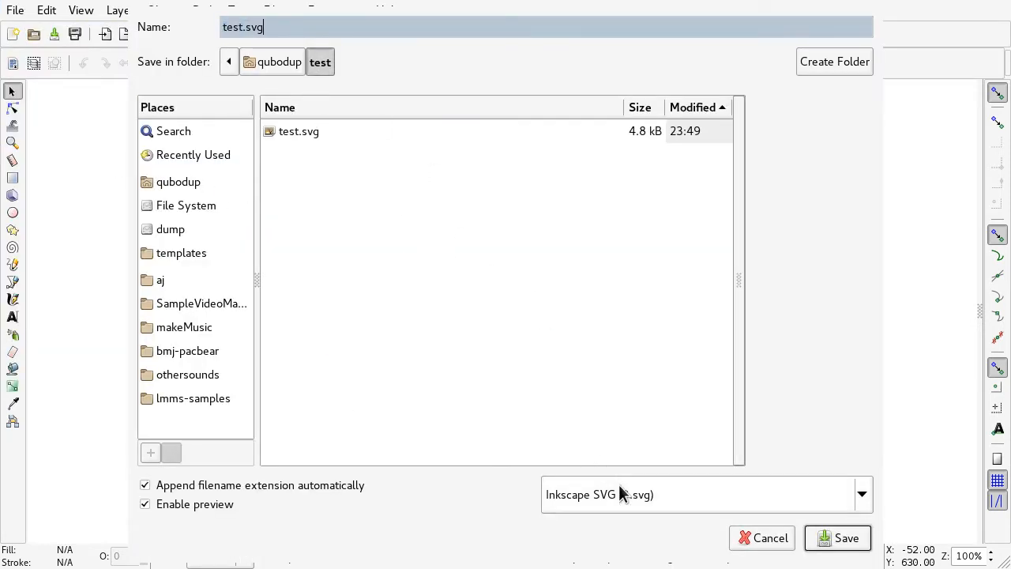
{"action": "left_click", "coordinate": [863, 493]}
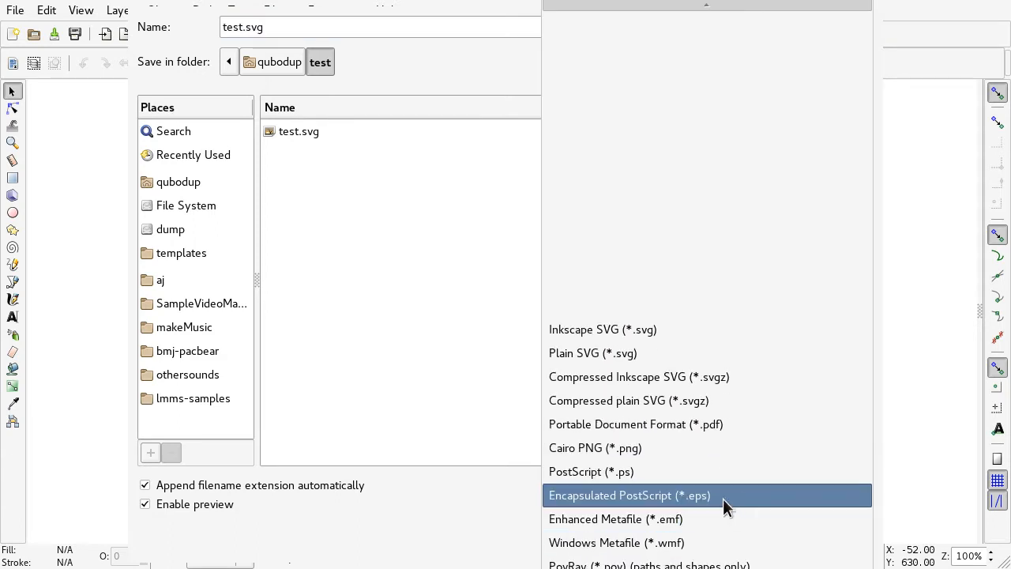
{"action": "mouse_move", "coordinate": [663, 506]}
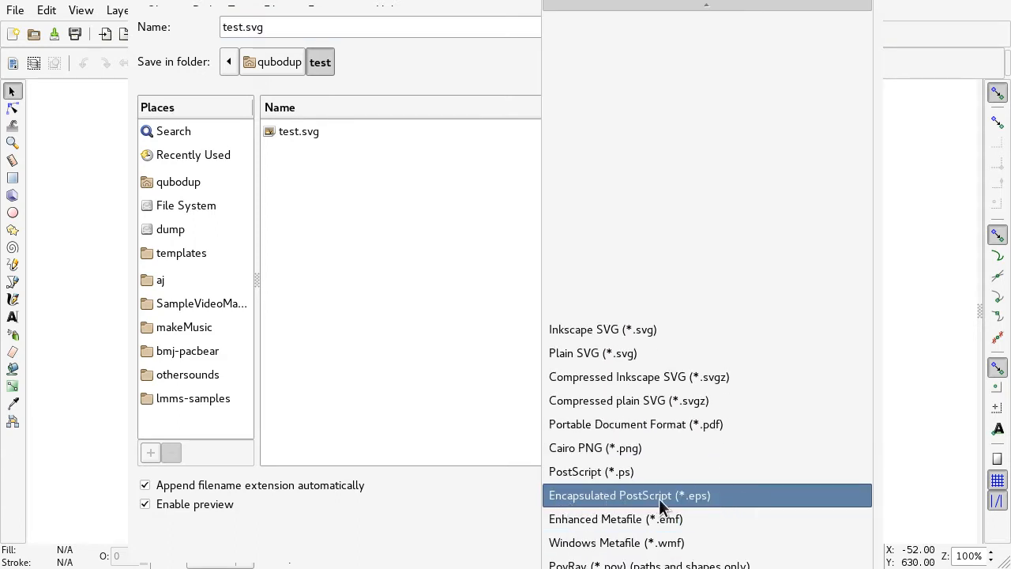
{"action": "left_click", "coordinate": [629, 496]}
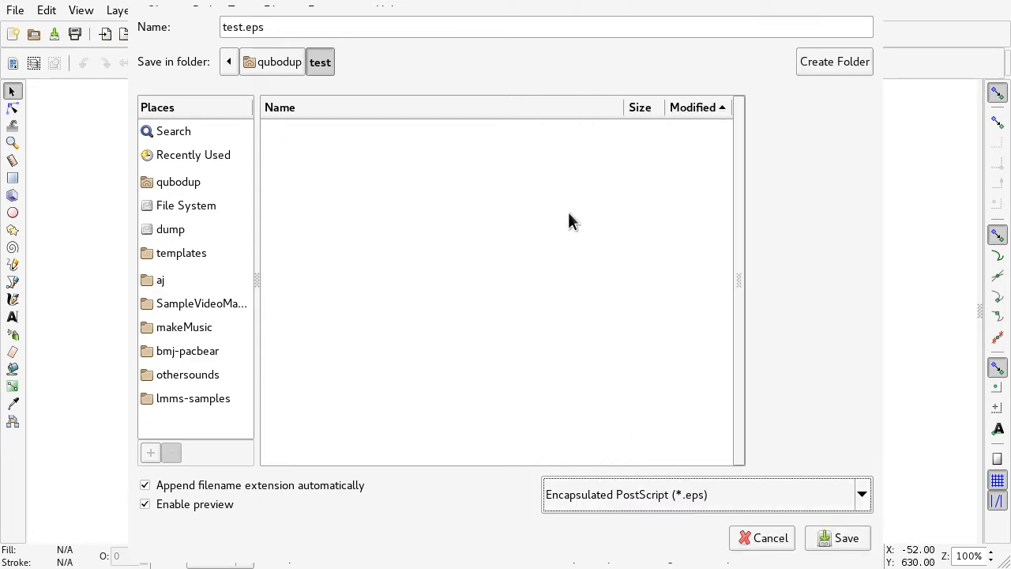
{"action": "double_click", "coordinate": [243, 27]}
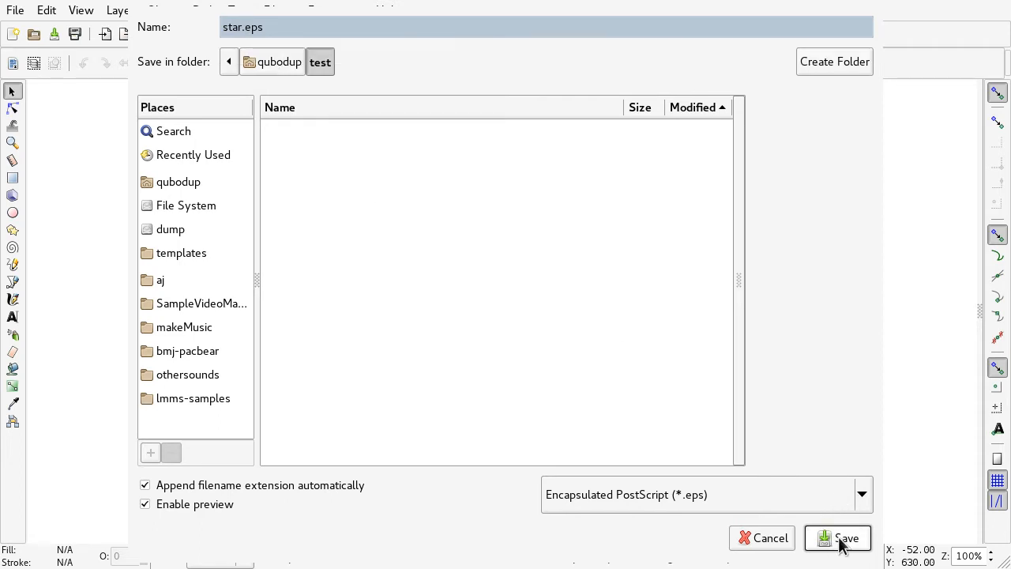
Step: Save star.eps, keeping PostScript level 3 and enabling Convert texts to paths
{"action": "left_click", "coordinate": [848, 537]}
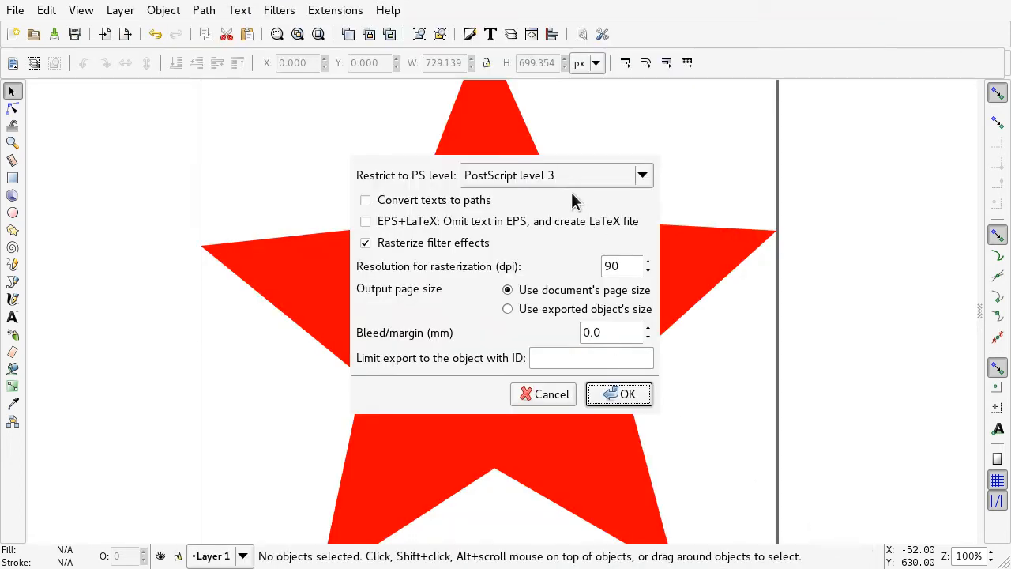
{"action": "left_click", "coordinate": [556, 174]}
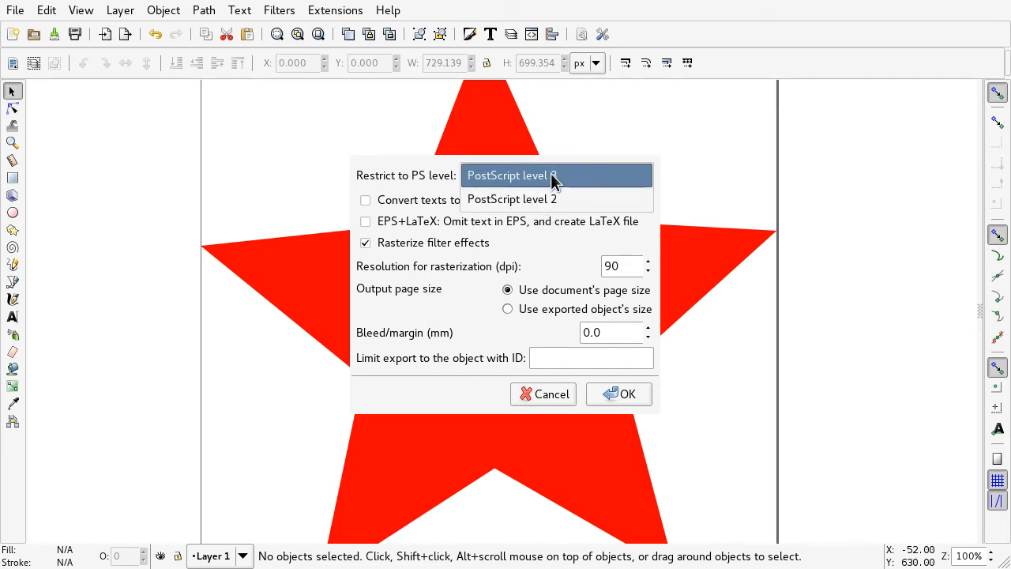
{"action": "left_click", "coordinate": [512, 173]}
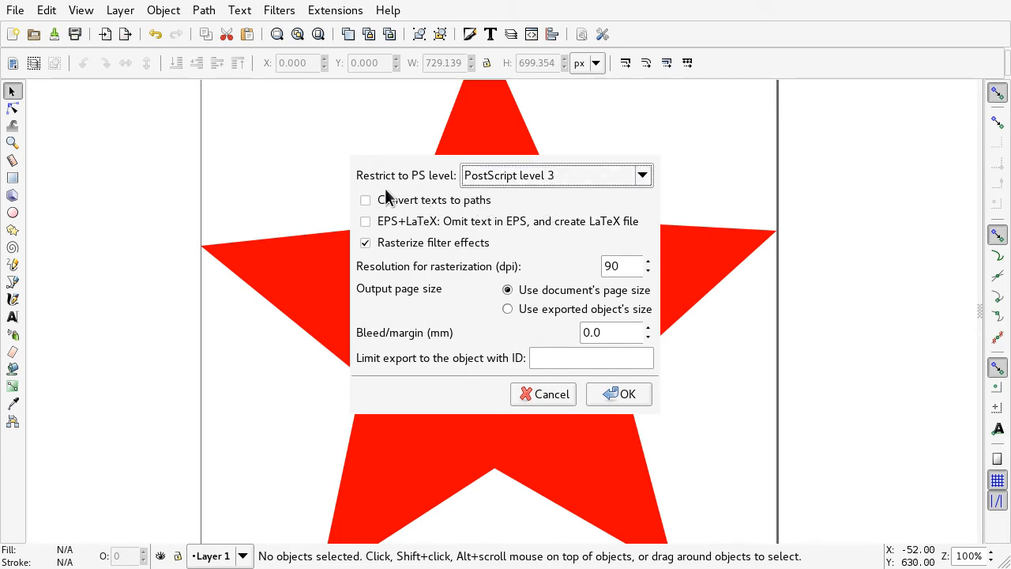
{"action": "left_click", "coordinate": [365, 199]}
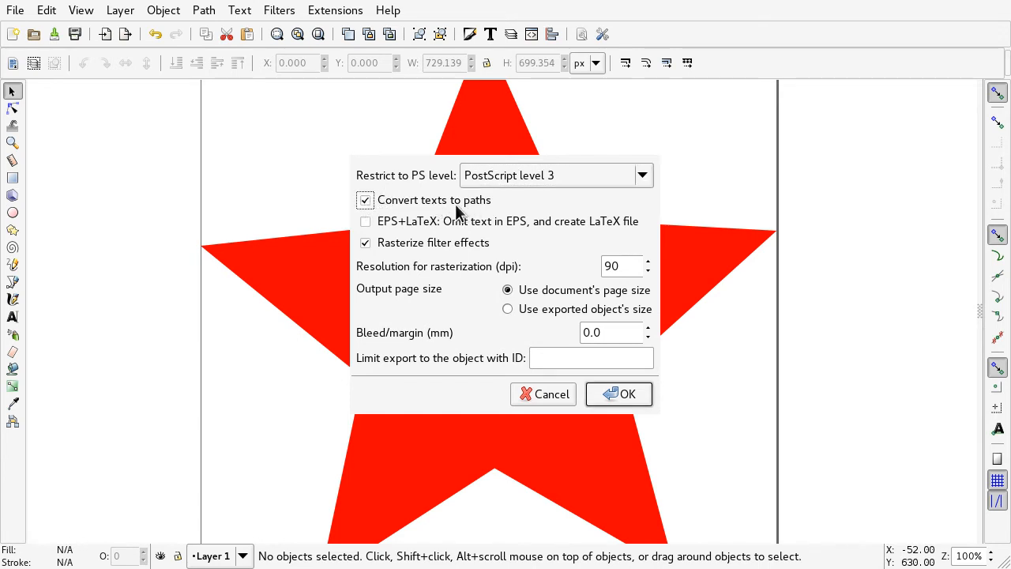
{"action": "mouse_move", "coordinate": [451, 231]}
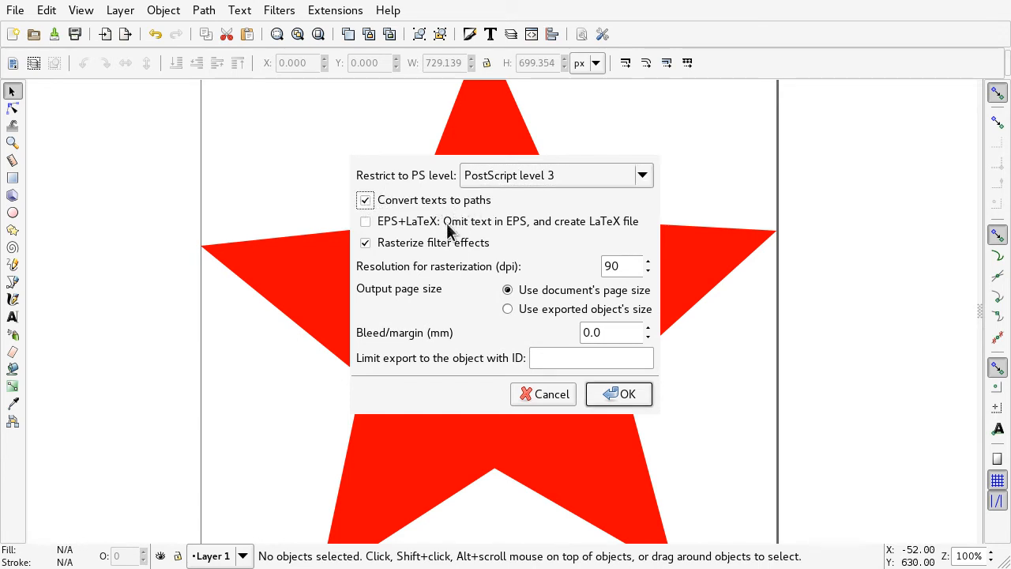
{"action": "mouse_move", "coordinate": [395, 231]}
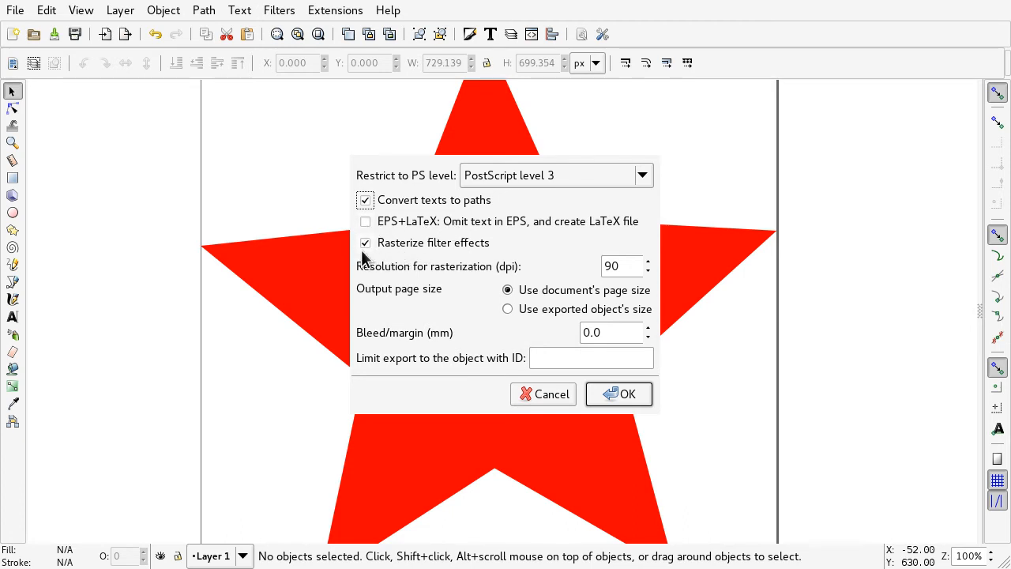
{"action": "mouse_move", "coordinate": [417, 254]}
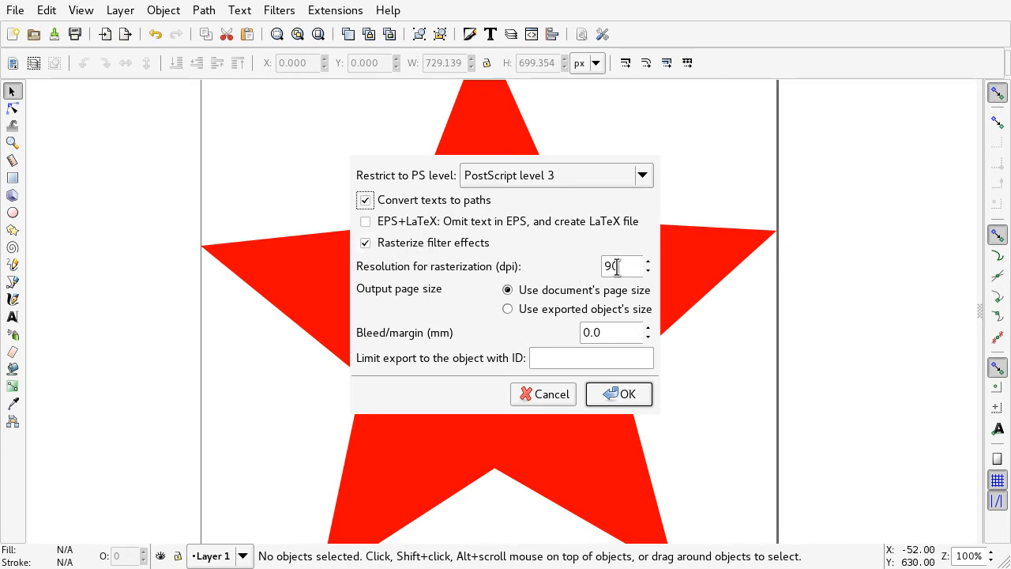
{"action": "mouse_move", "coordinate": [638, 360]}
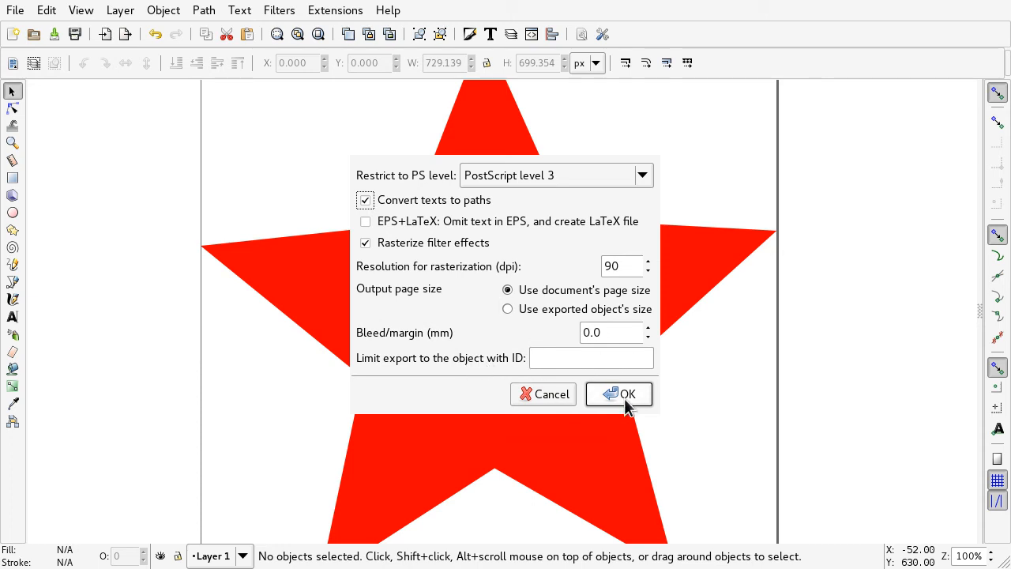
Step: Confirm the EPS export and select the new star.eps beside test.svg in the file manager
{"action": "left_click", "coordinate": [620, 395]}
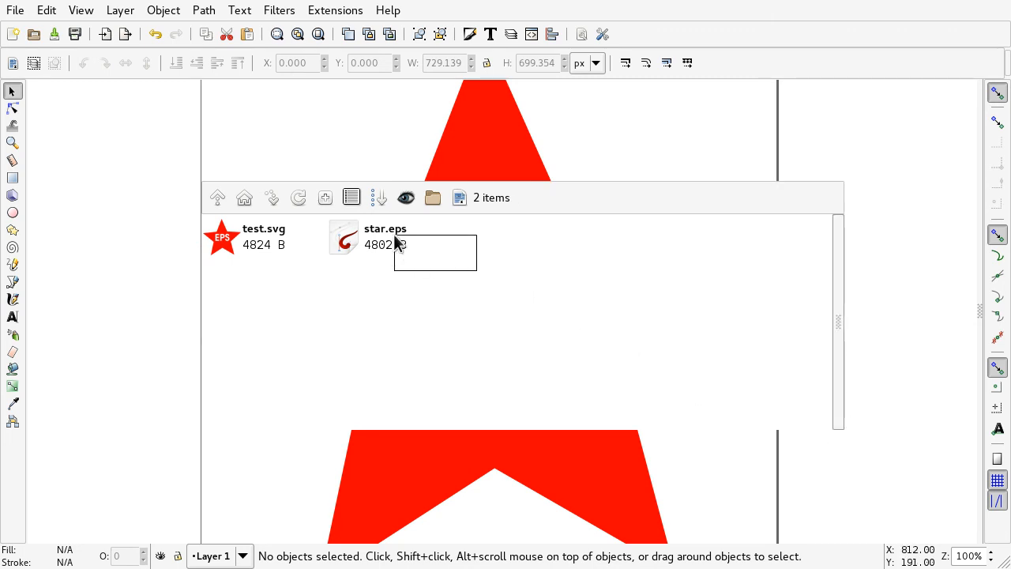
{"action": "left_click", "coordinate": [386, 237]}
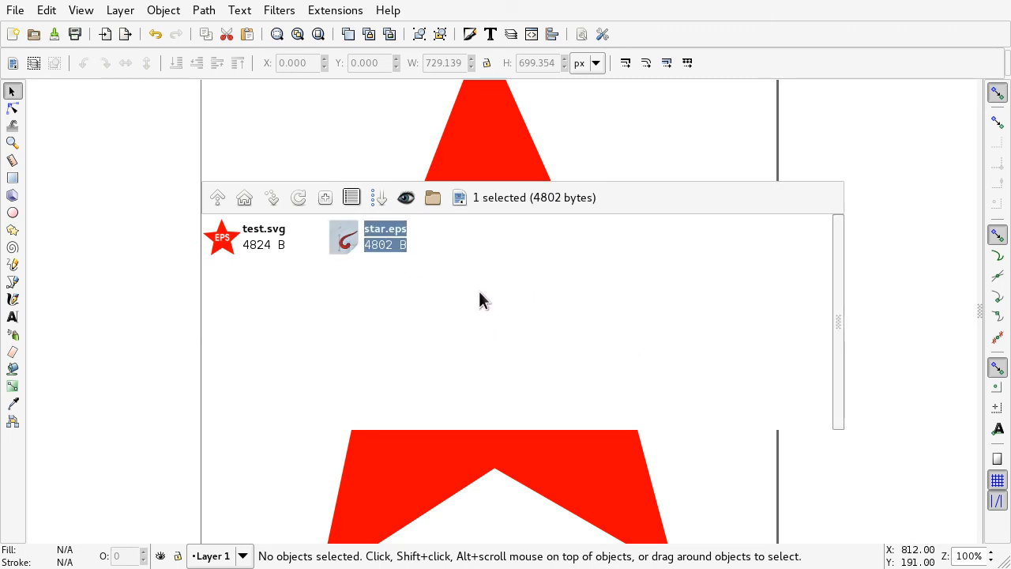